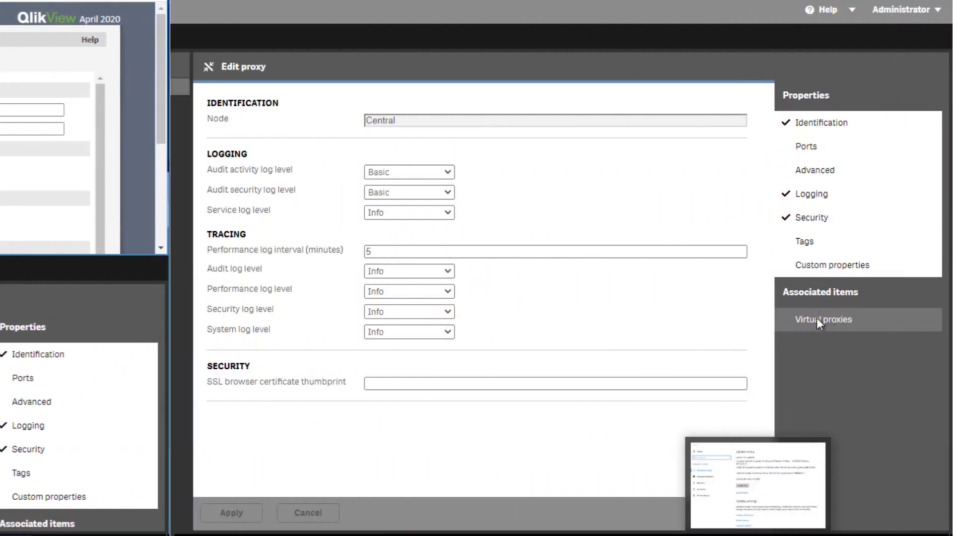
# Show the Central proxy's associated virtual proxies, listing the default Central Proxy entry
pyautogui.click(822, 319)
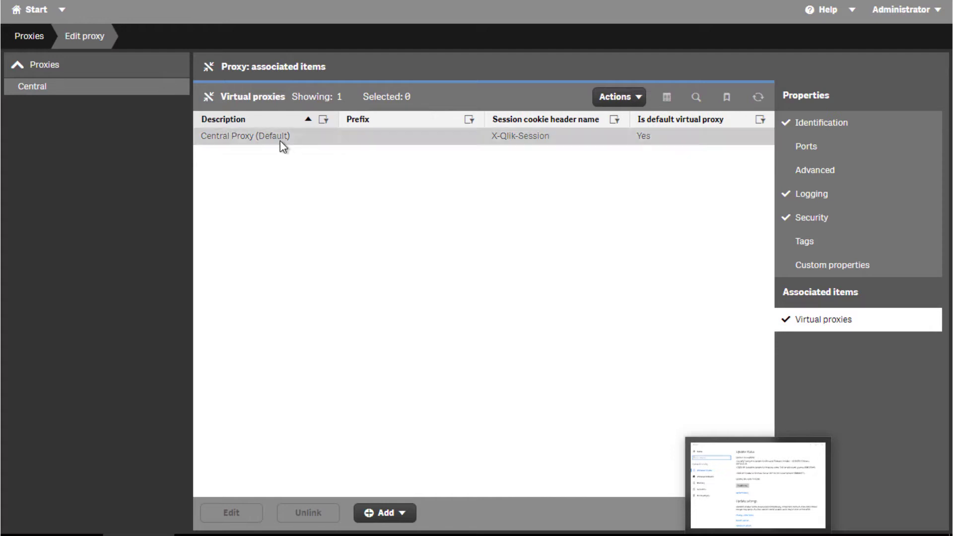
# Open the Central Proxy (Default) virtual proxy to view its authentication settings
pyautogui.click(274, 135)
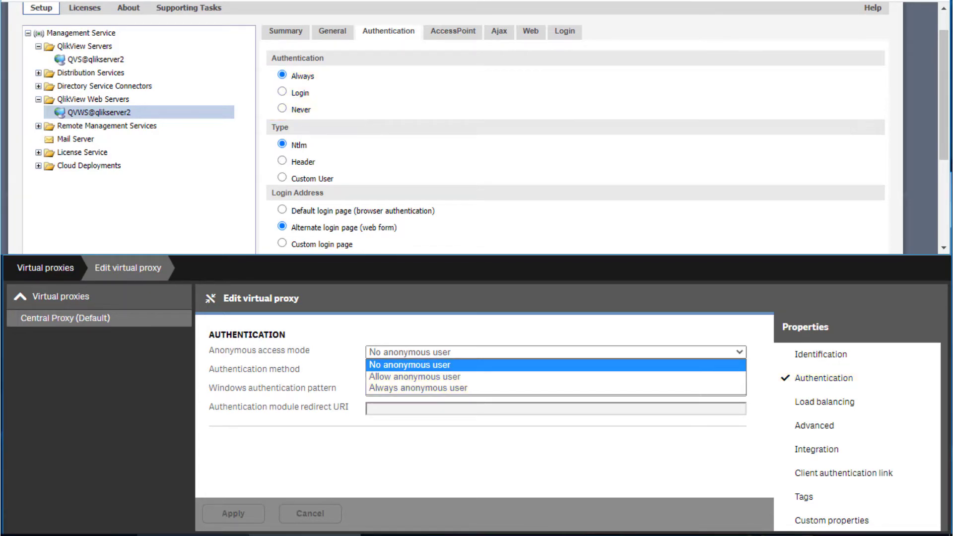
pyautogui.click(410, 365)
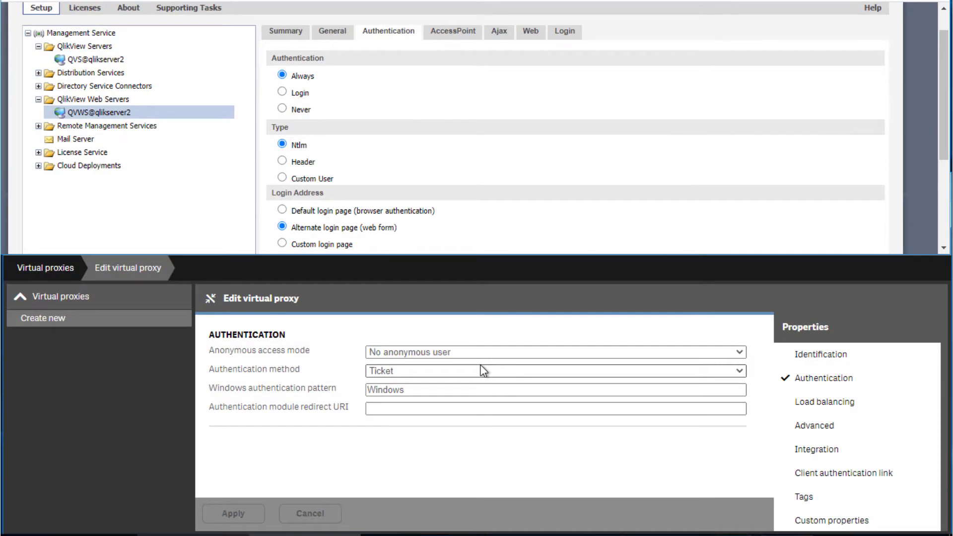
pyautogui.click(552, 371)
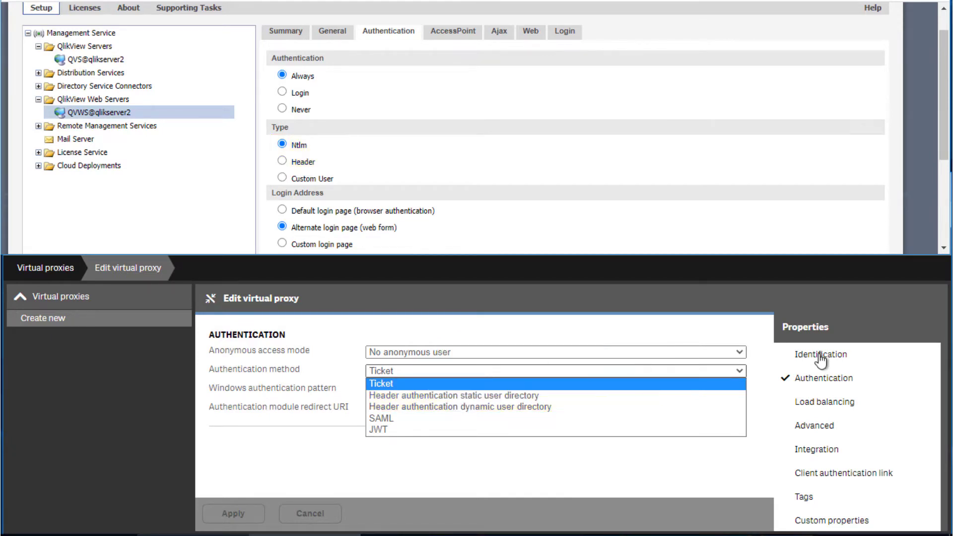
pyautogui.click(381, 383)
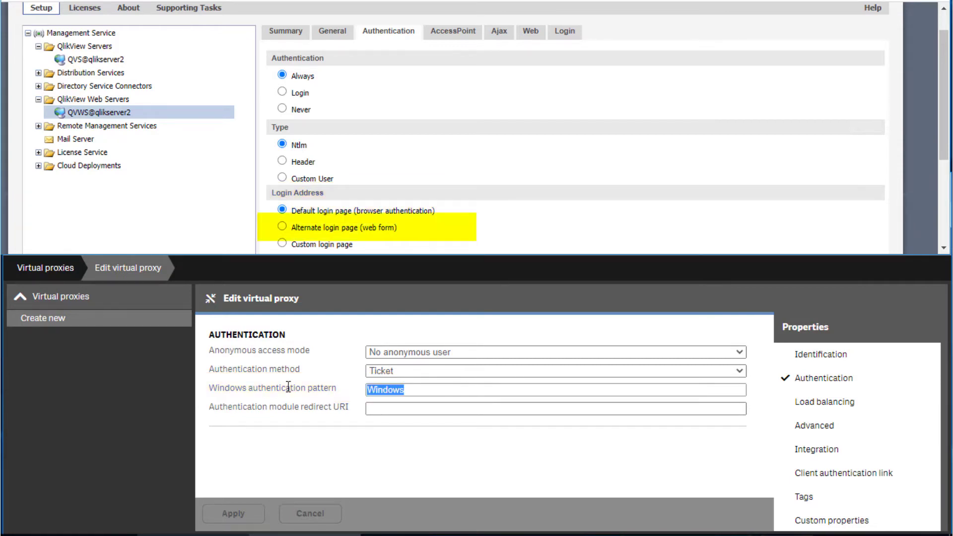
pyautogui.write('Form')
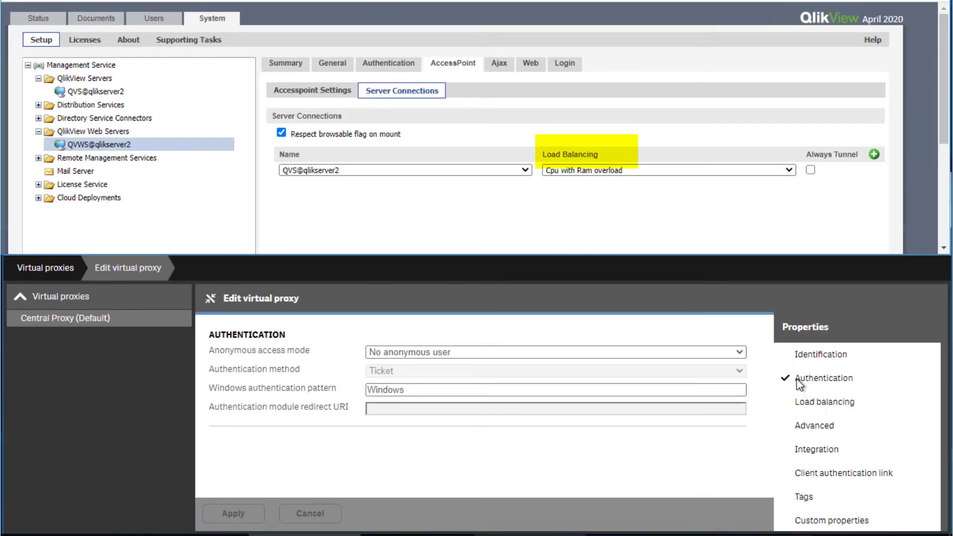
# Display the virtual proxy's load balancing section with Central as its node, hiding authentication
pyautogui.click(824, 401)
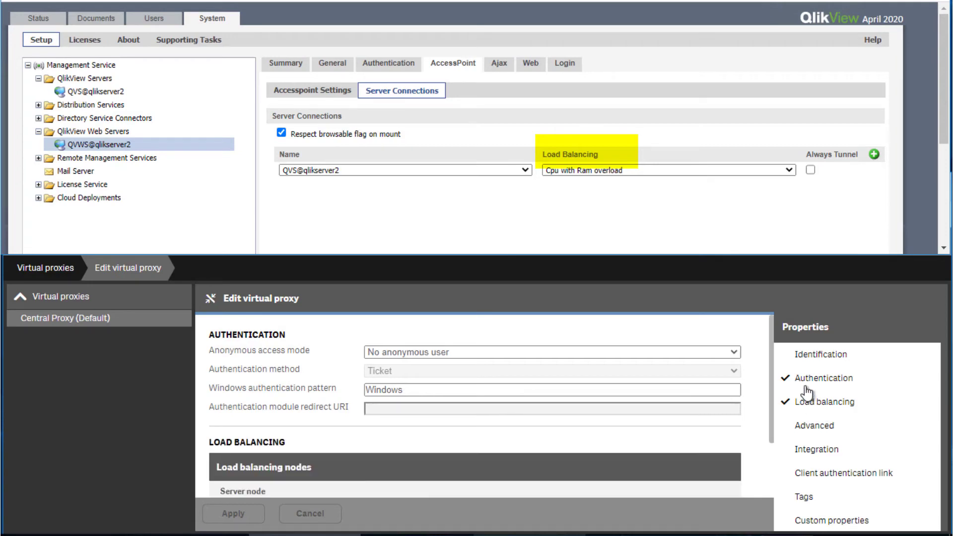
pyautogui.click(827, 401)
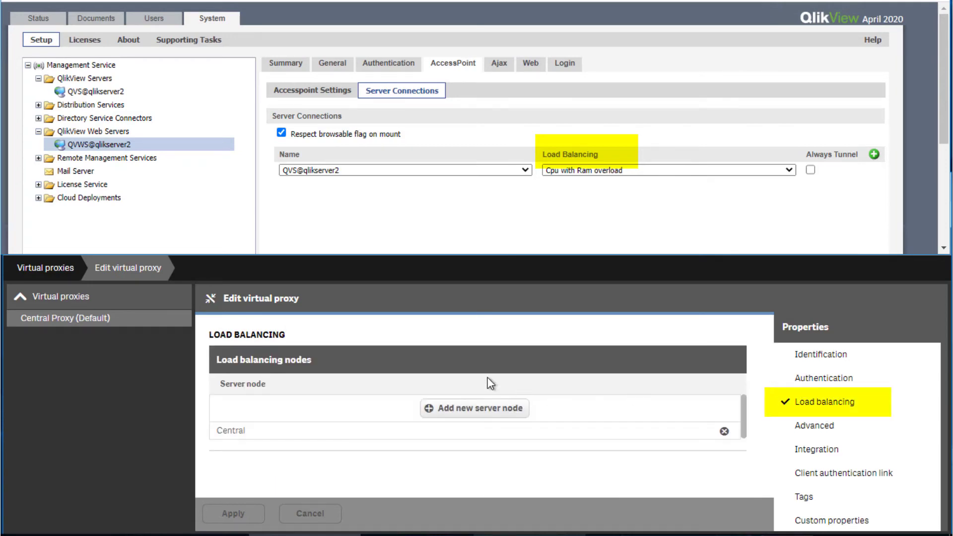
pyautogui.moveTo(349, 356)
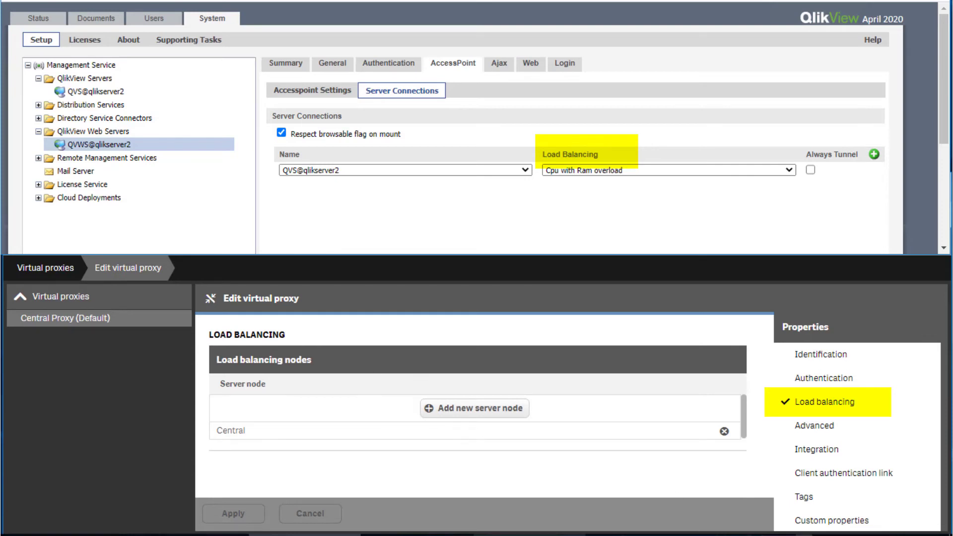
# Show the 480-minute session inactivity timeout, then bring up QlikView session settings for comparison
pyautogui.click(819, 354)
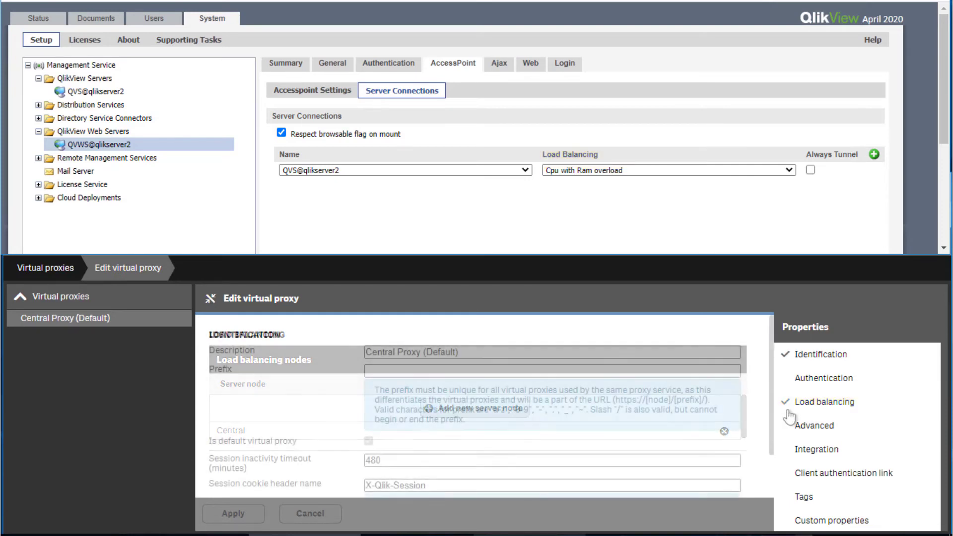
pyautogui.click(817, 354)
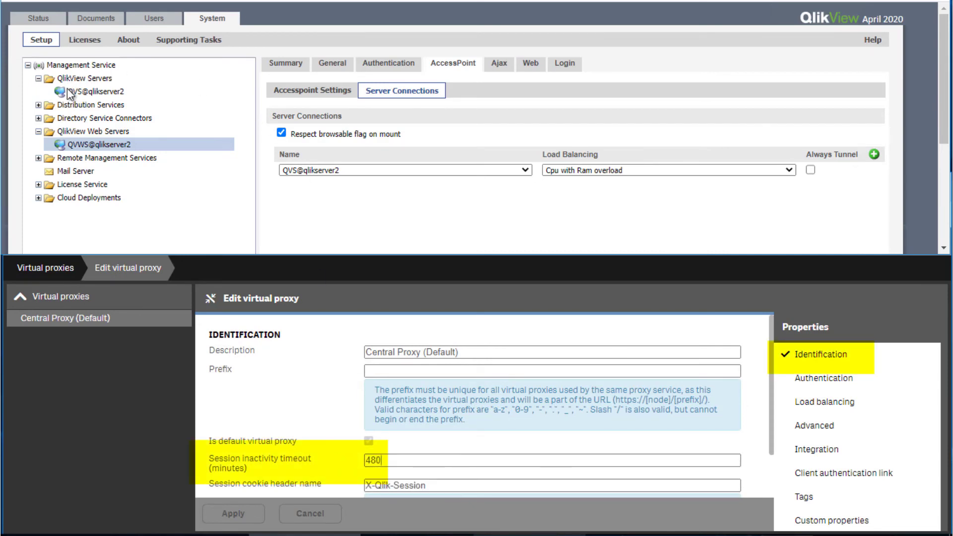
pyautogui.click(92, 91)
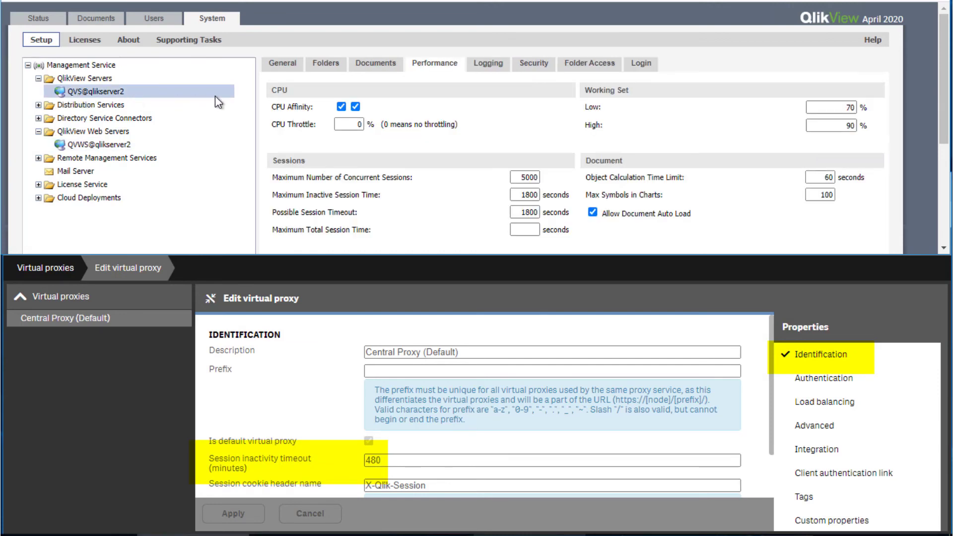